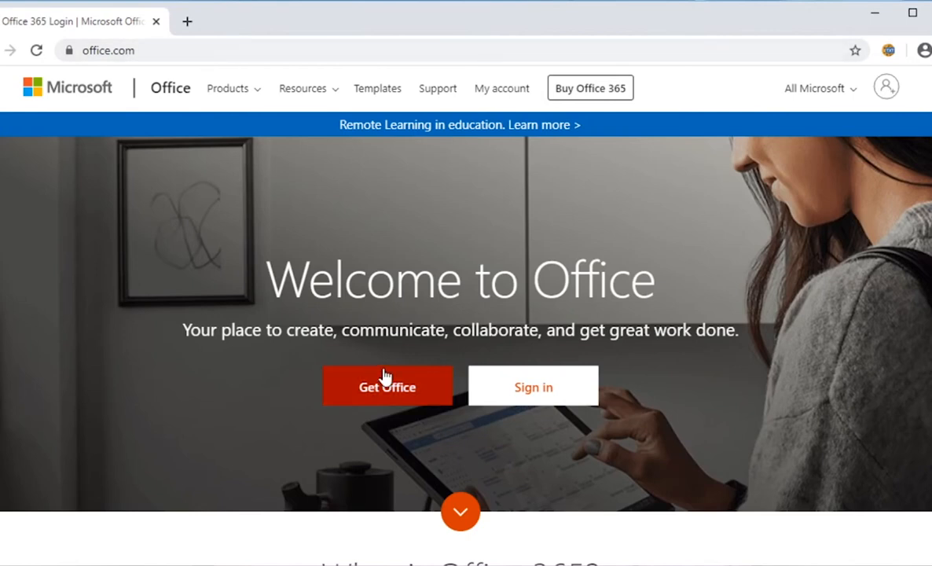
left_click(533, 387)
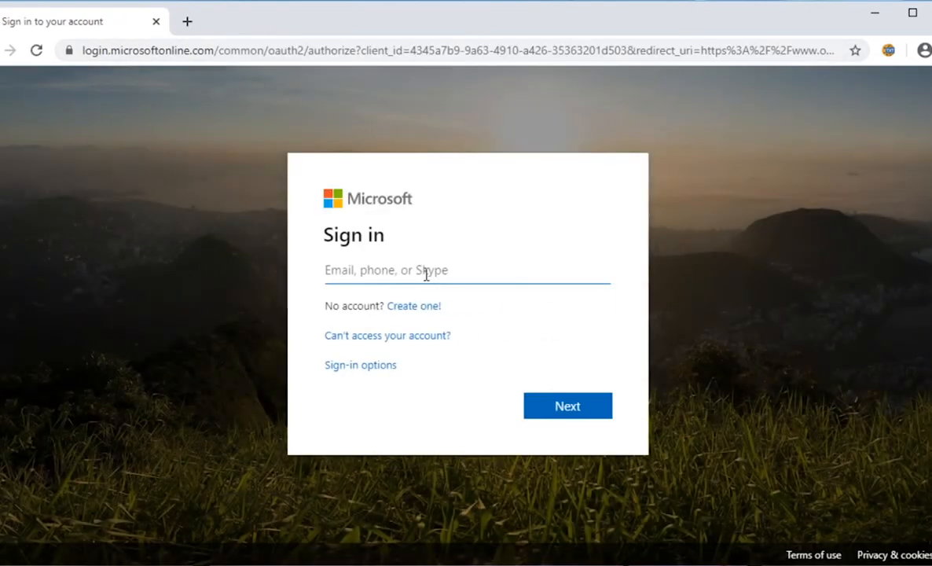
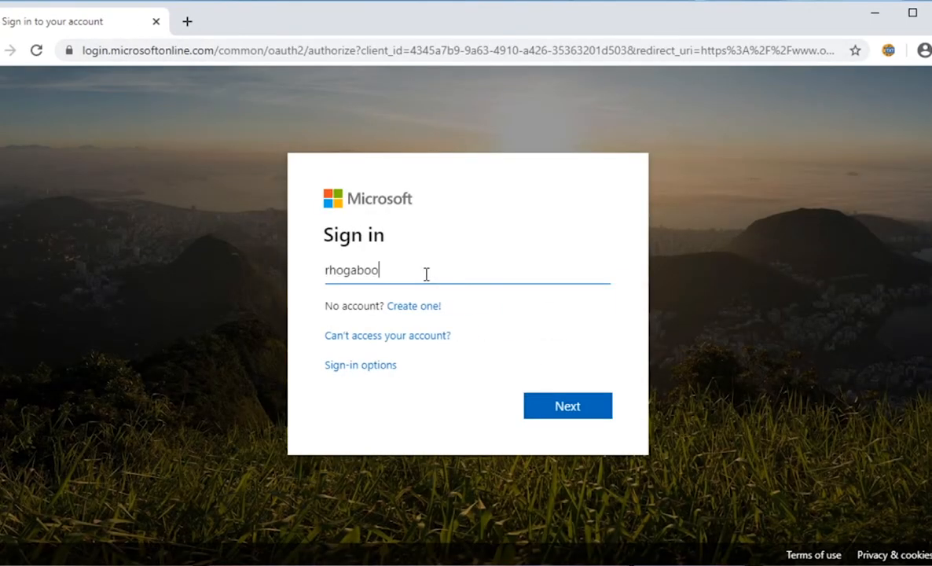
left_click(567, 406)
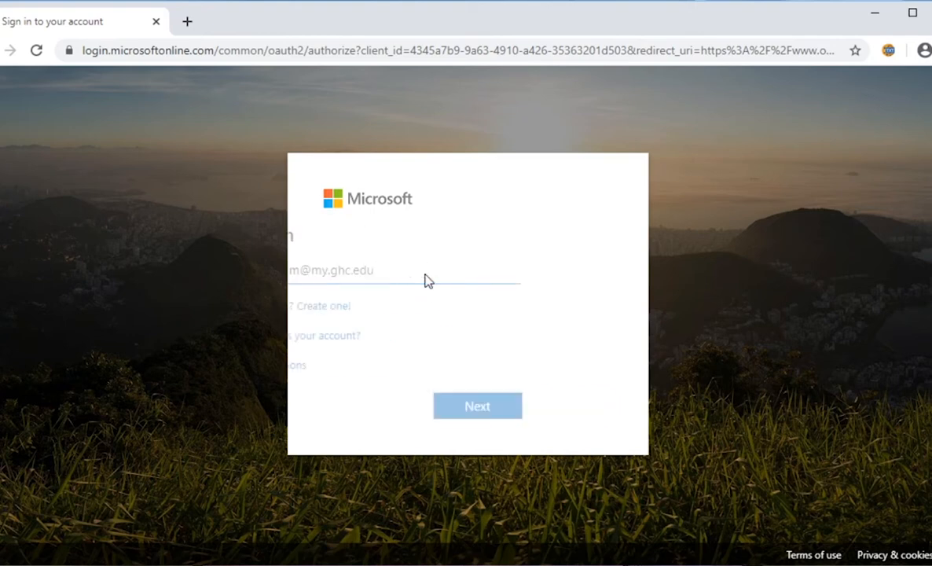
left_click(478, 405)
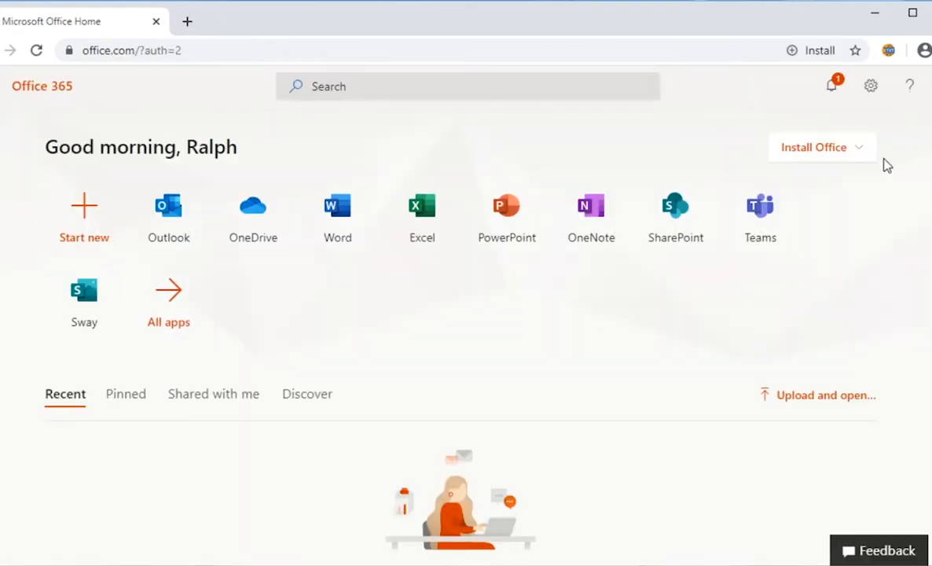
Start Install Office from the Office 365 home page.
left_click(821, 148)
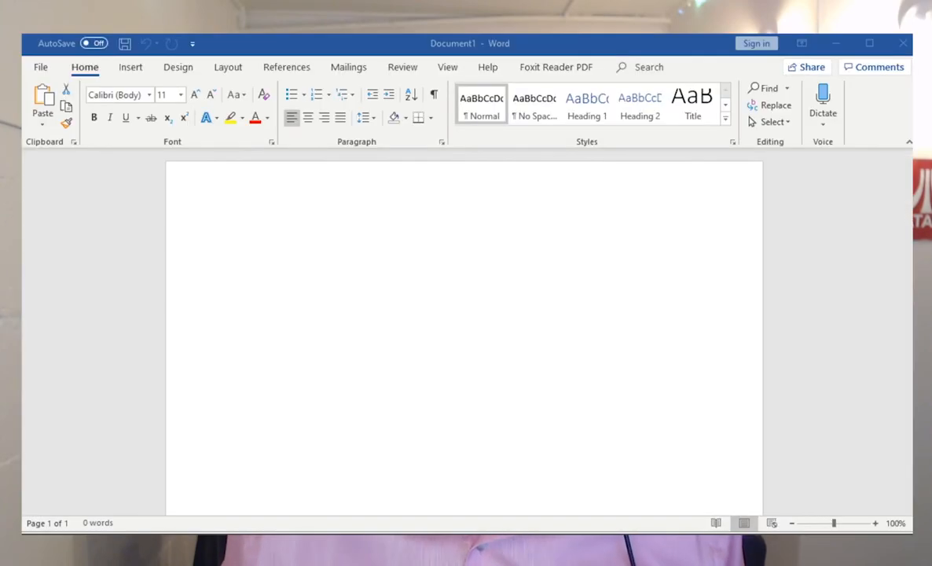
mouse_move(54, 59)
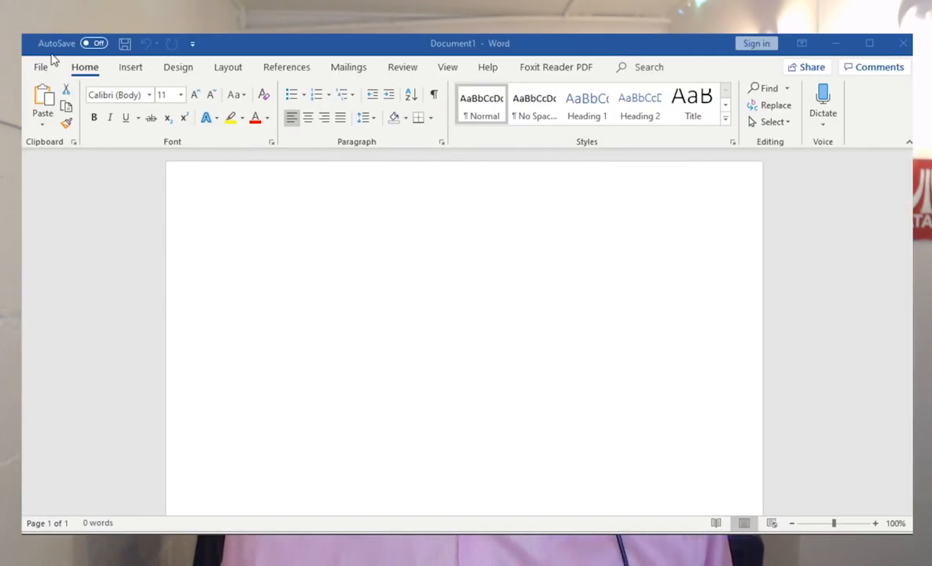
Go from the blank document to File > Account in Word.
left_click(39, 66)
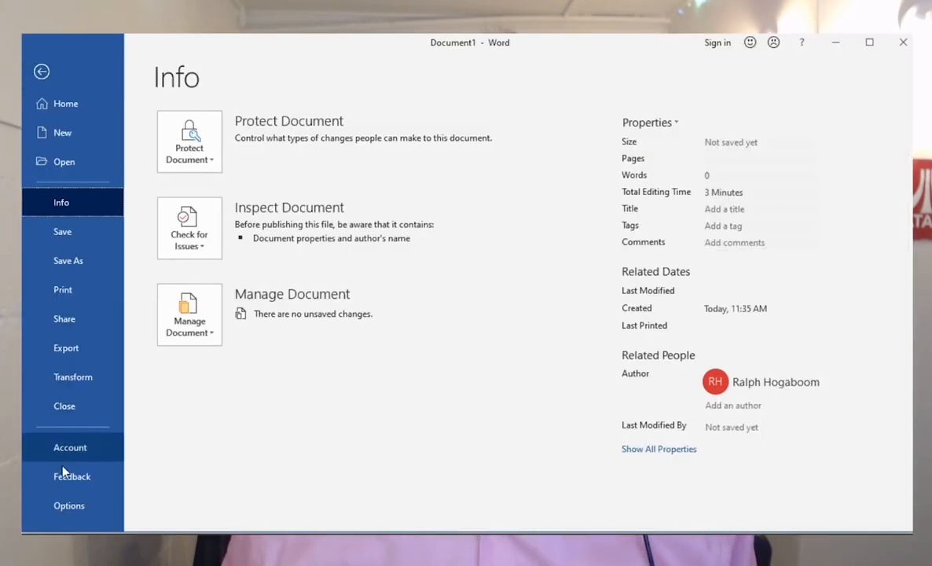
left_click(69, 446)
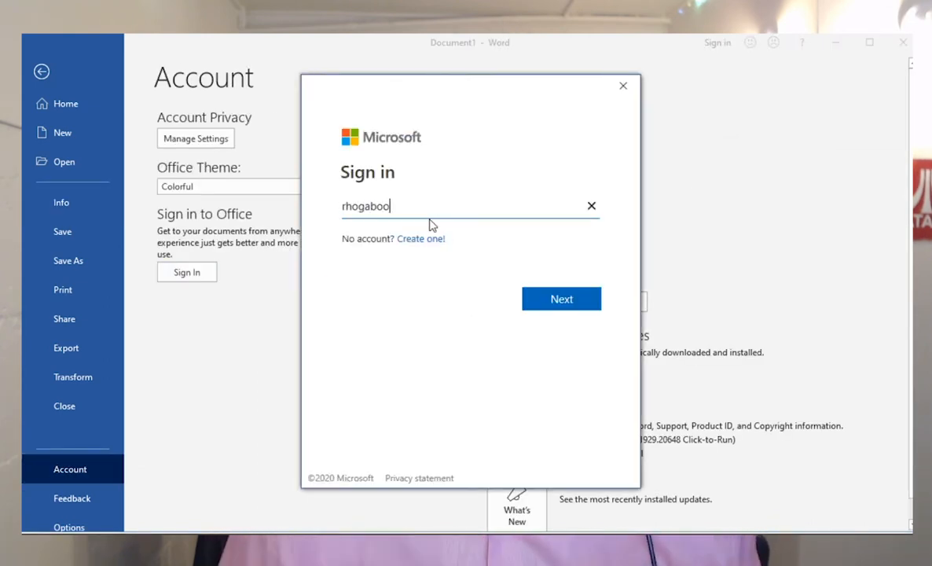
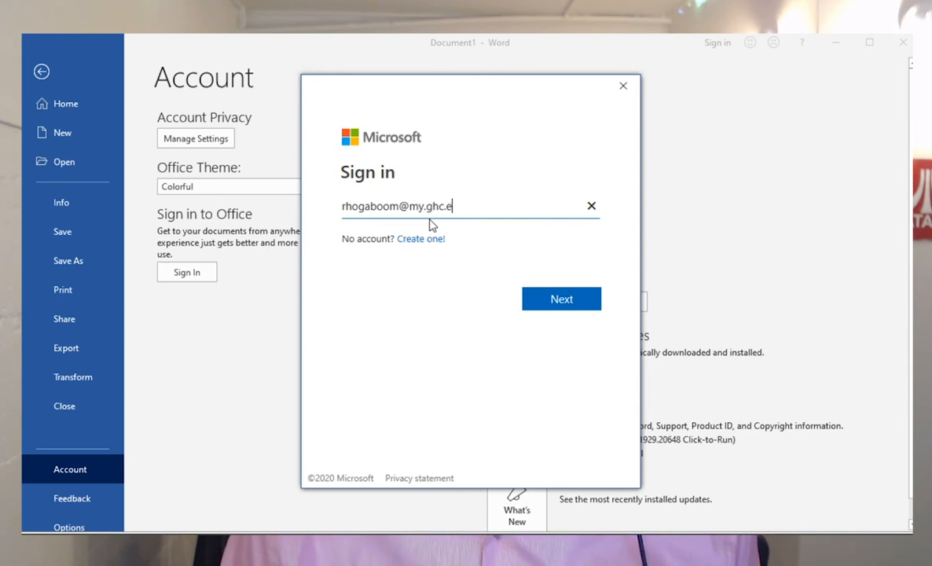
Sign Word in with the my.ghc.edu college email and password, finishing with Done.
left_click(561, 299)
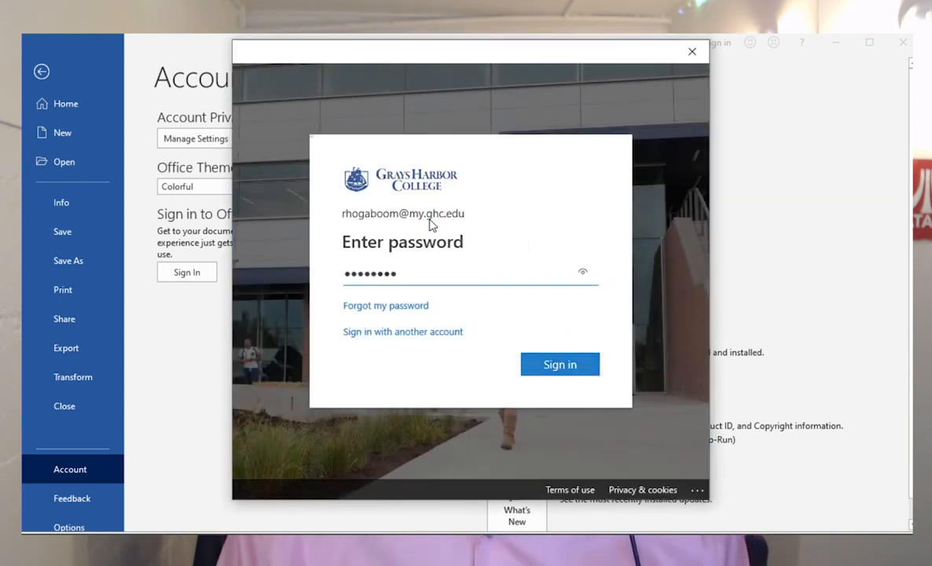
left_click(560, 365)
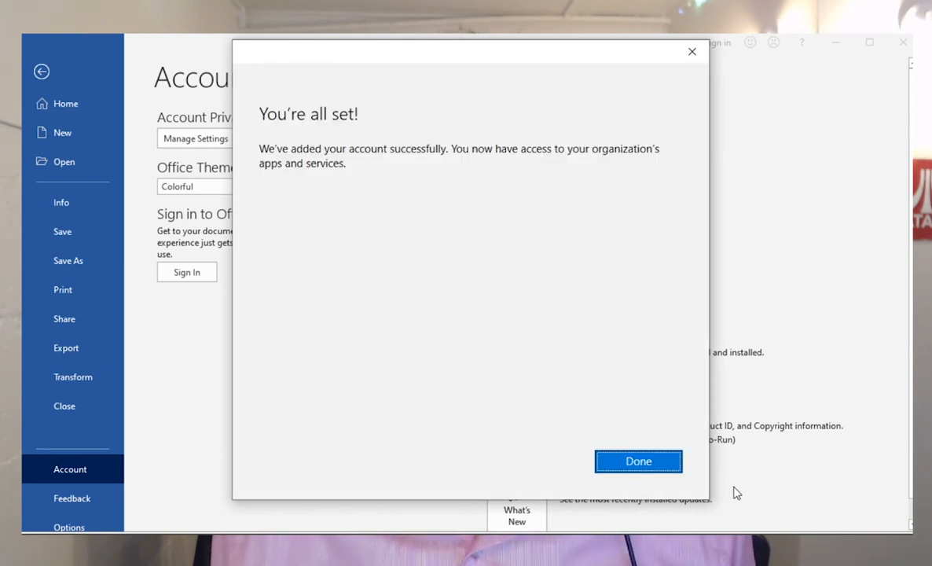
left_click(638, 462)
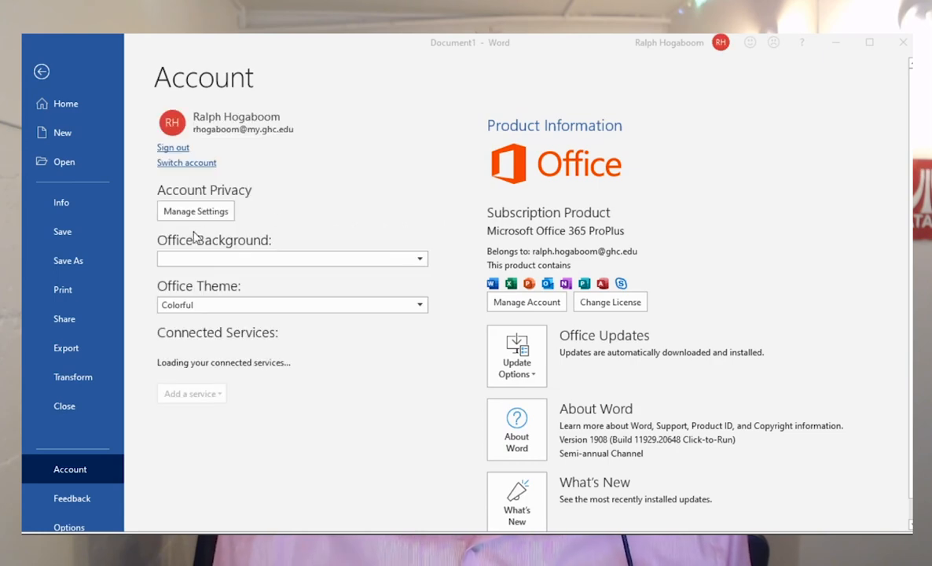